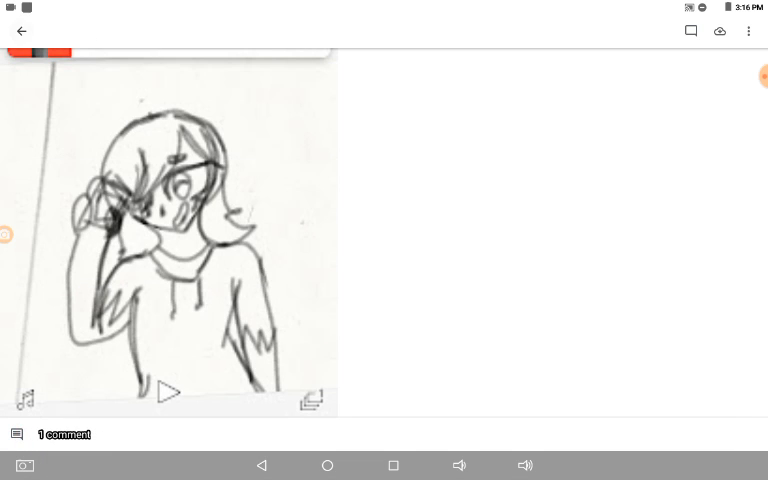
Close the pencil sketch and return to the Sharing tab's new-share overview.
click(20, 30)
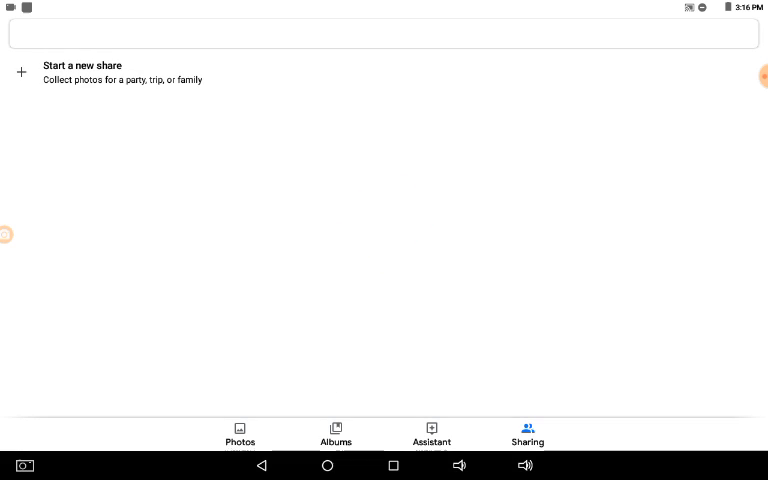